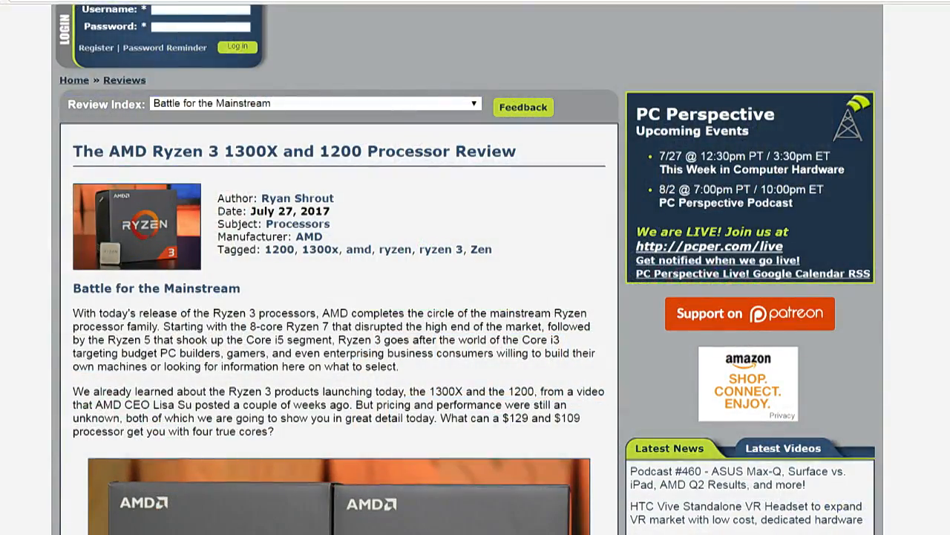
pyautogui.scroll(-3)
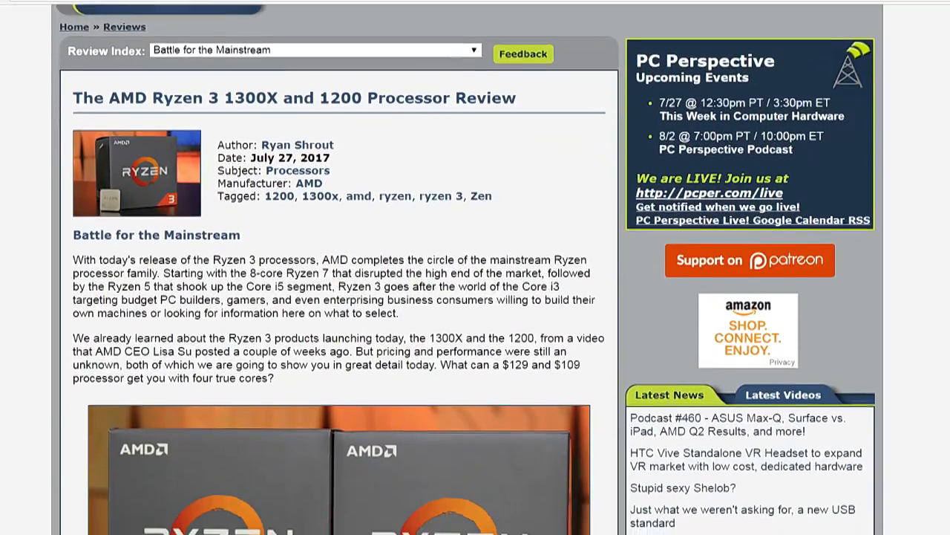
pyautogui.scroll(-3)
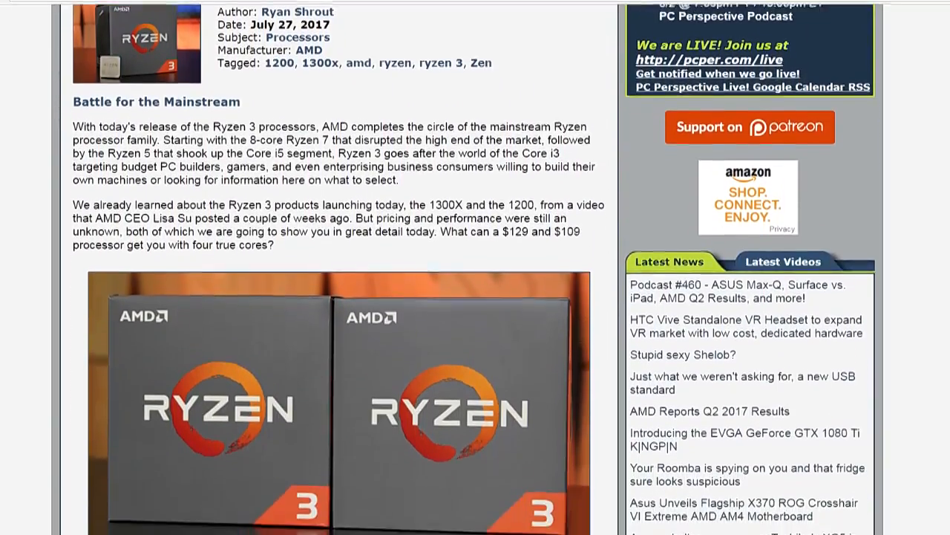
pyautogui.scroll(-3)
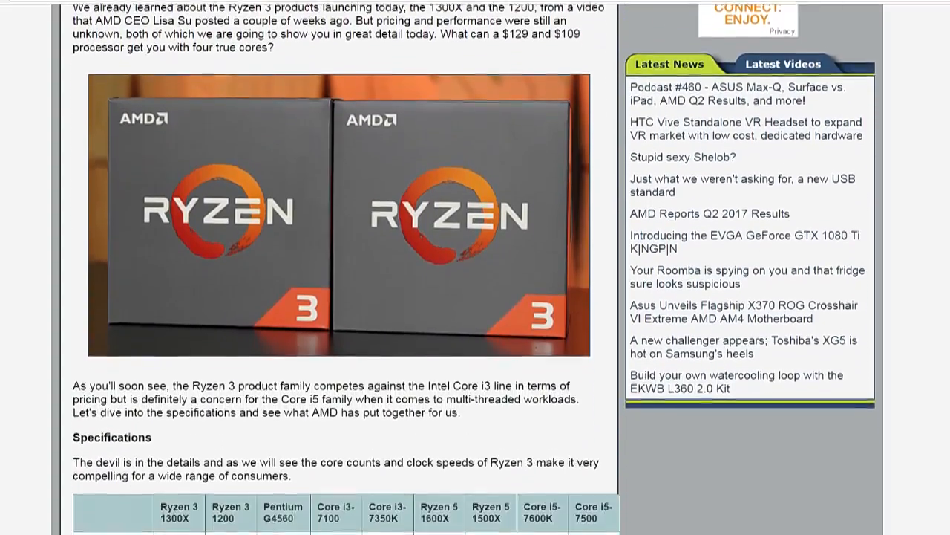
pyautogui.scroll(-3)
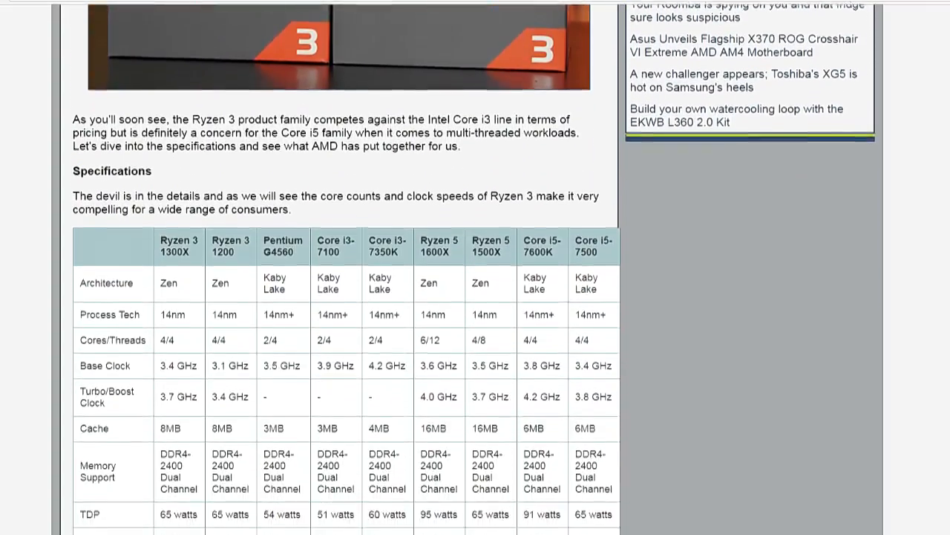
pyautogui.scroll(-3)
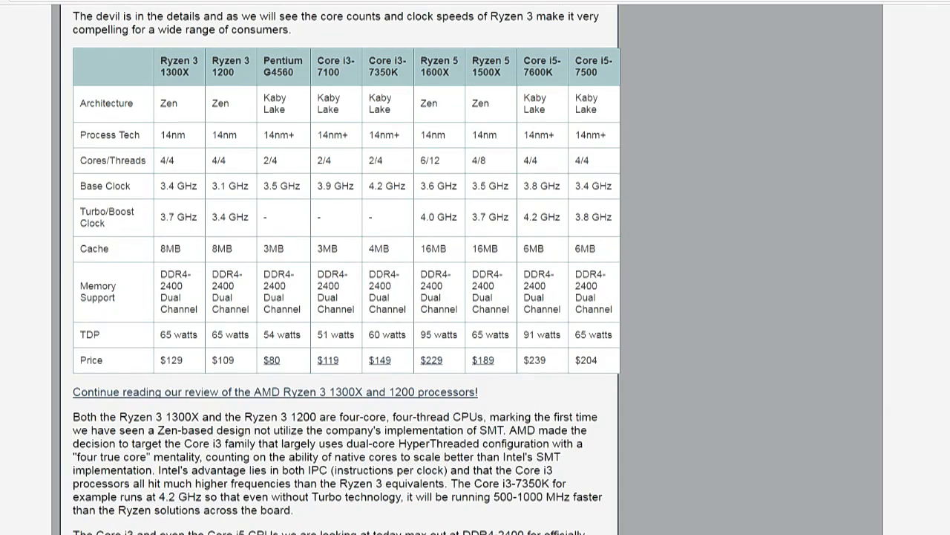
pyautogui.scroll(-3)
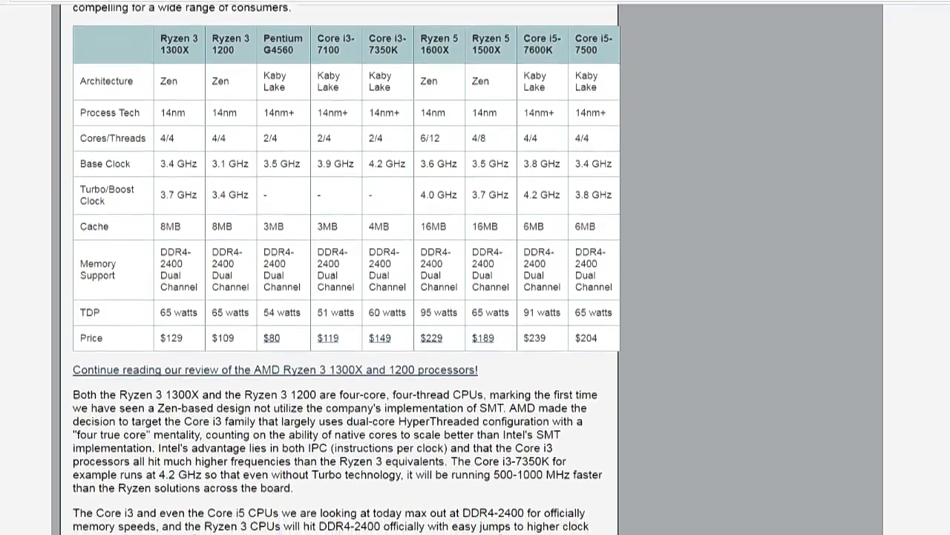
pyautogui.scroll(-3)
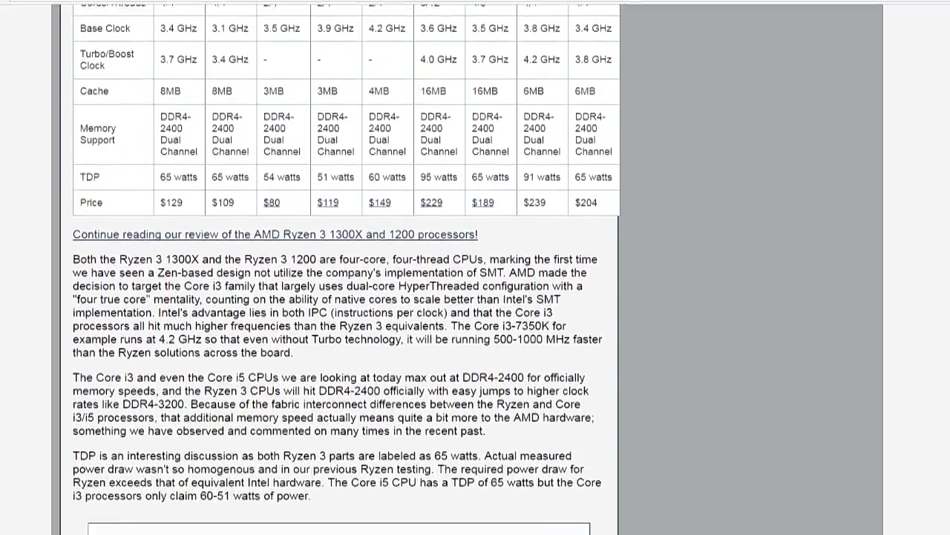
pyautogui.scroll(-3)
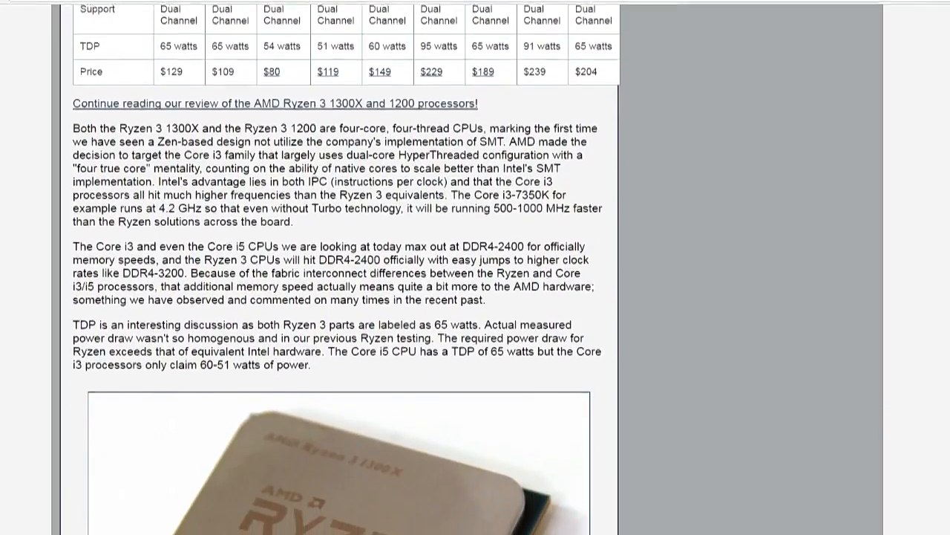
pyautogui.scroll(-3)
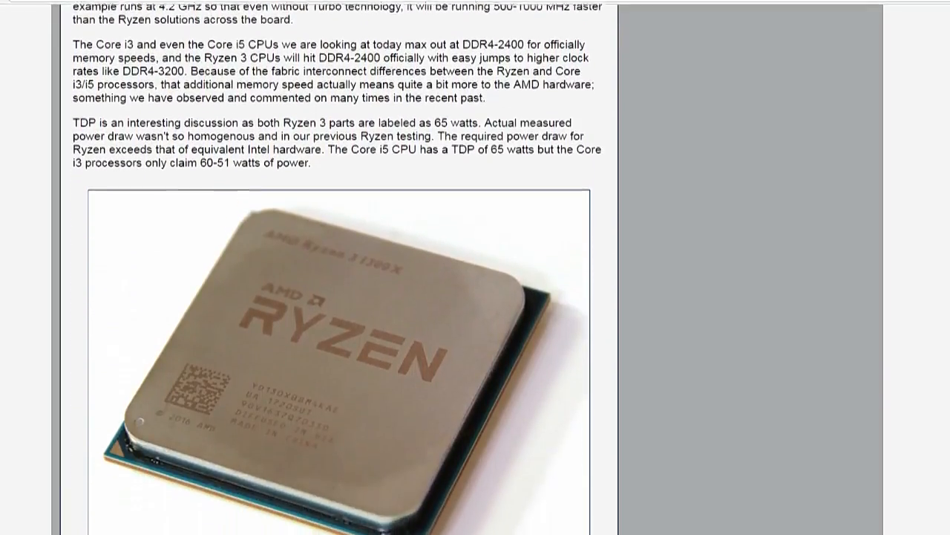
pyautogui.scroll(-3)
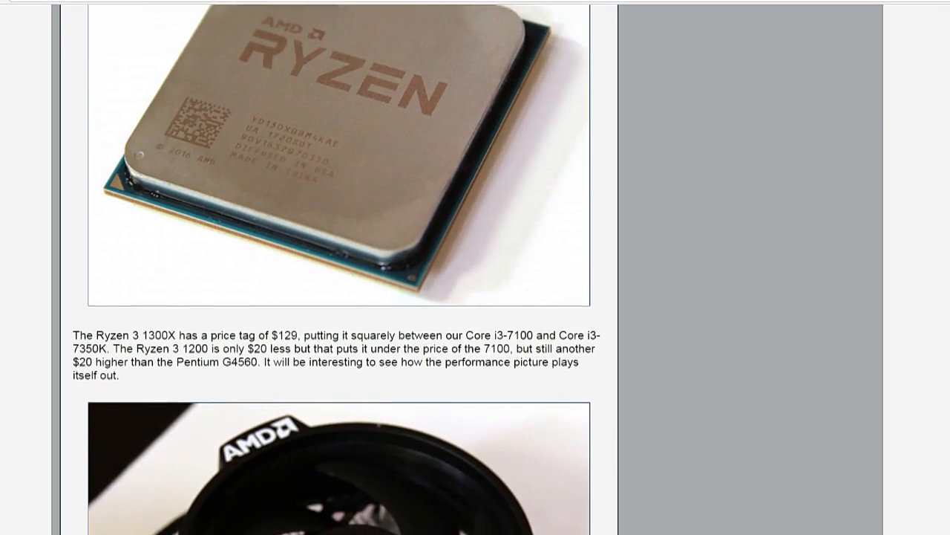
pyautogui.scroll(-3)
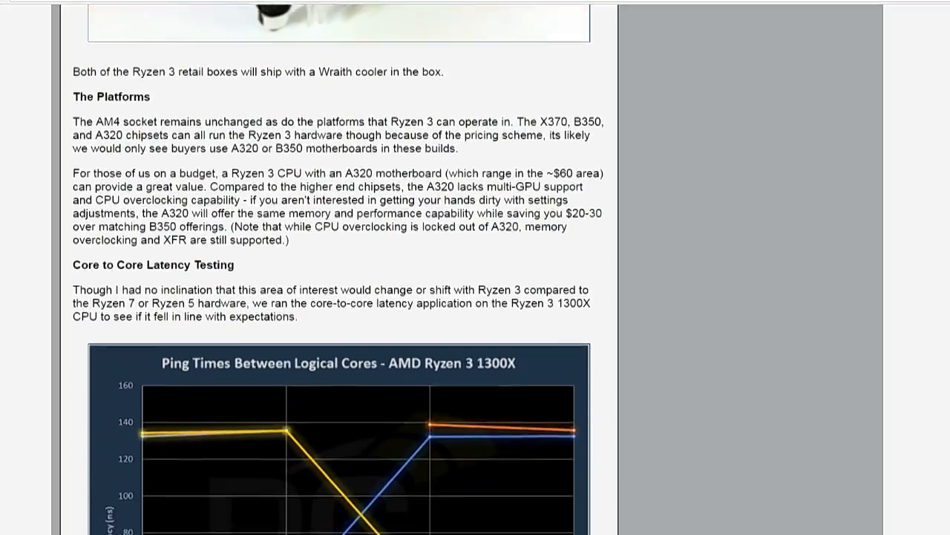
pyautogui.scroll(-3)
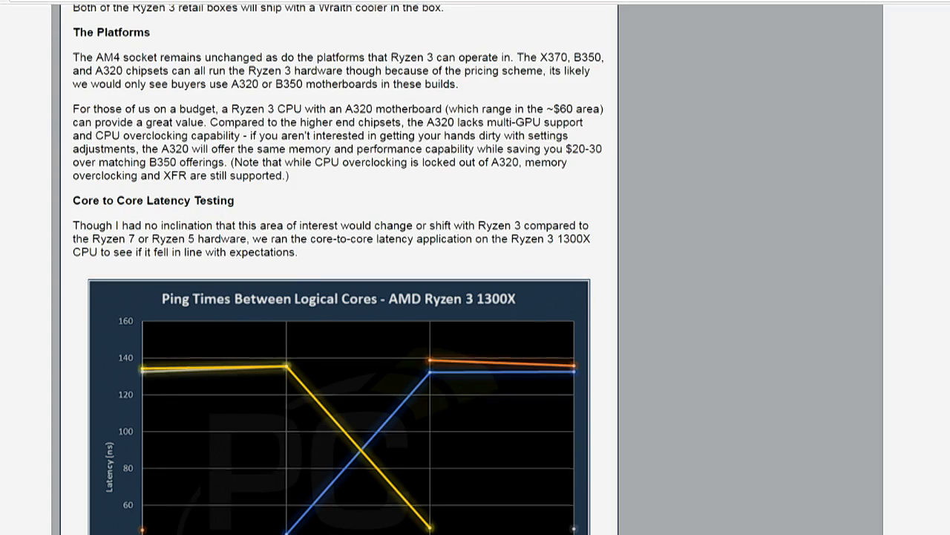
pyautogui.scroll(-3)
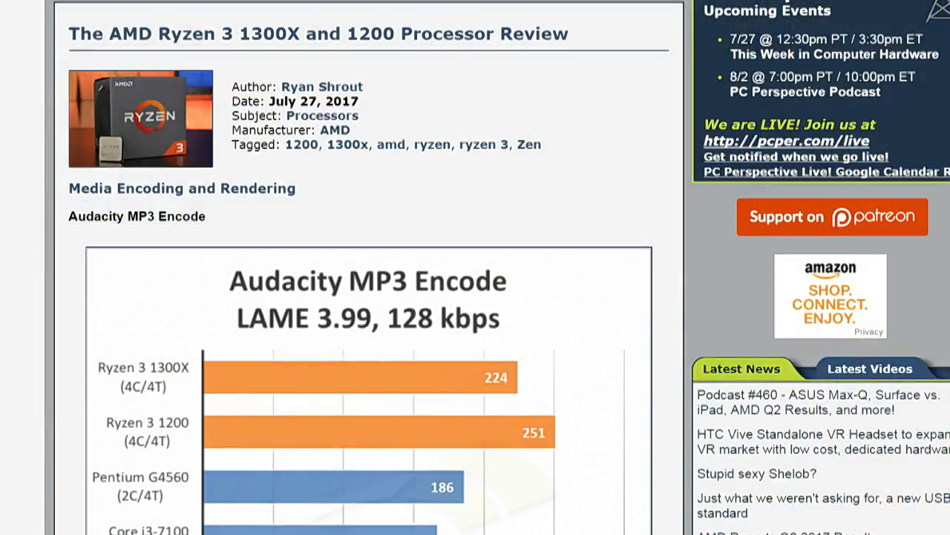
pyautogui.scroll(-3)
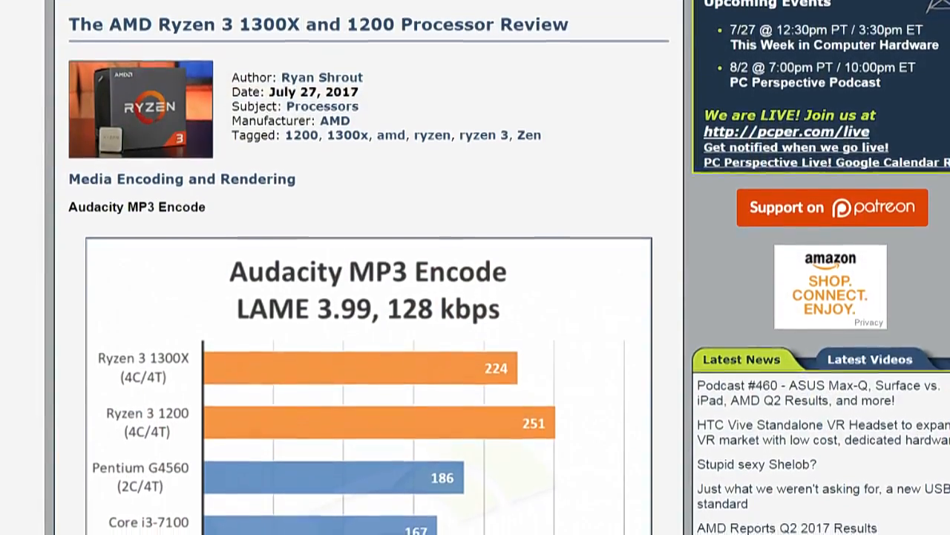
pyautogui.scroll(-3)
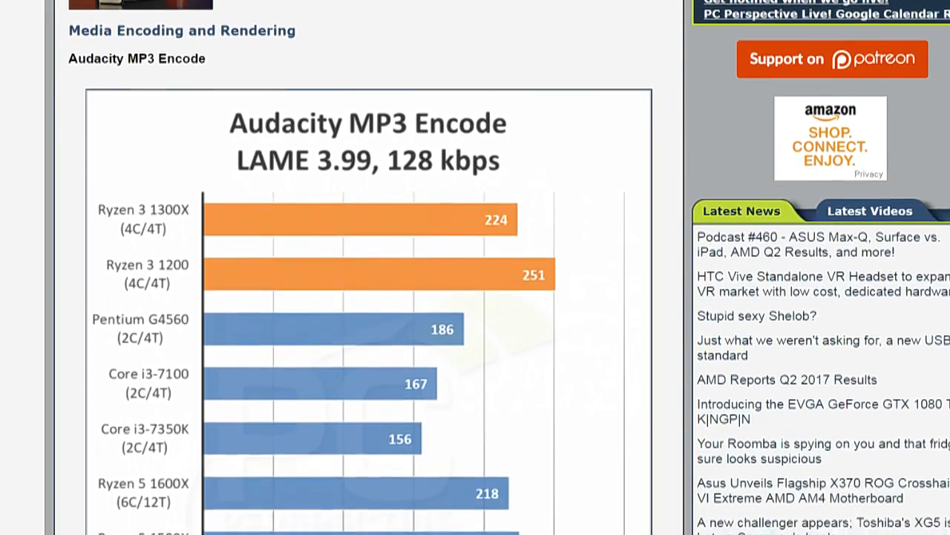
pyautogui.scroll(-3)
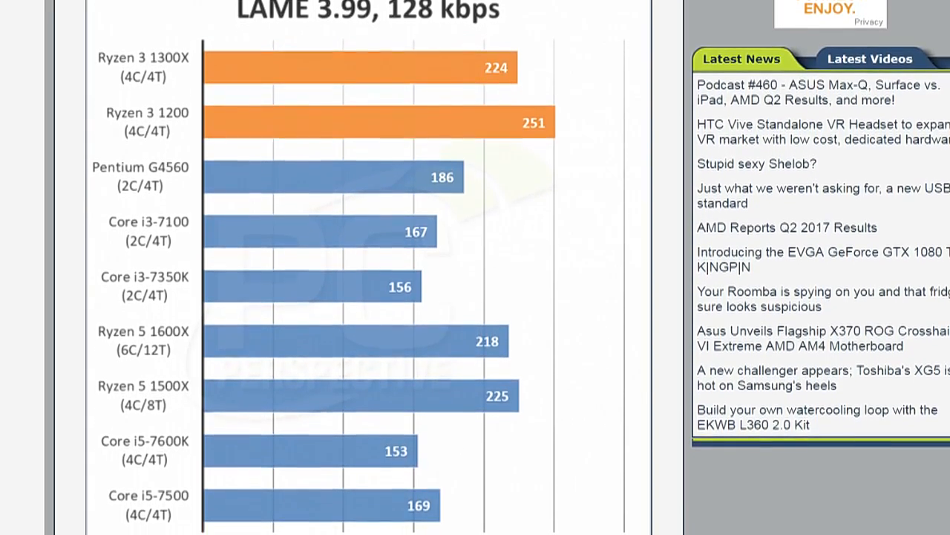
pyautogui.scroll(-3)
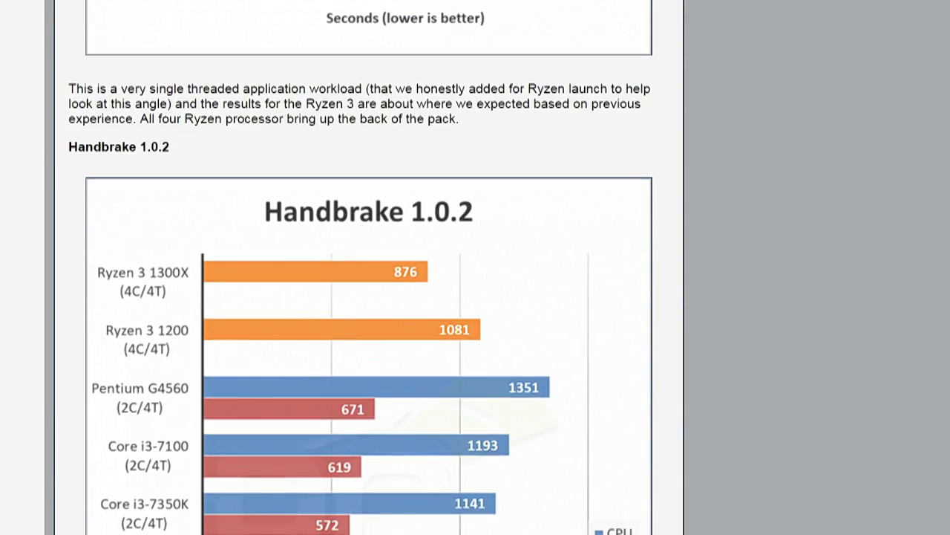
pyautogui.scroll(-3)
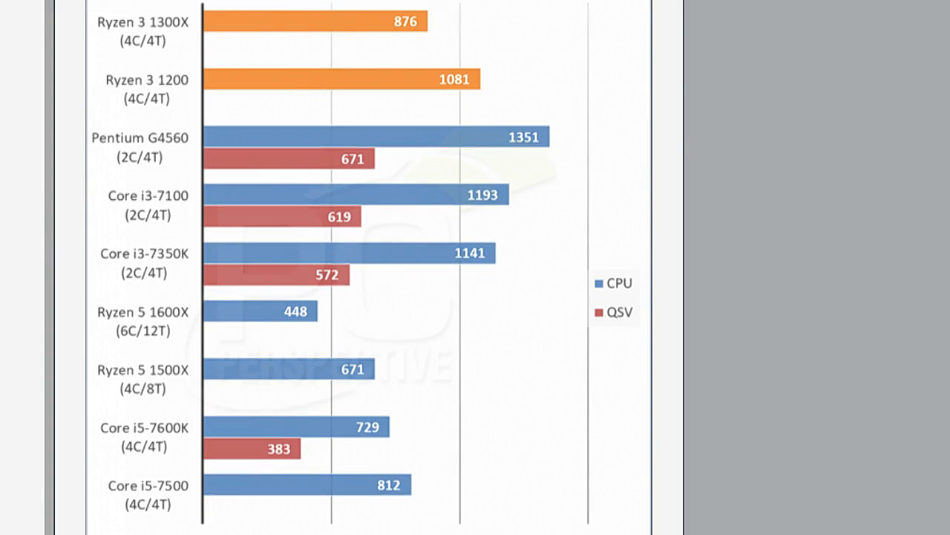
pyautogui.scroll(-3)
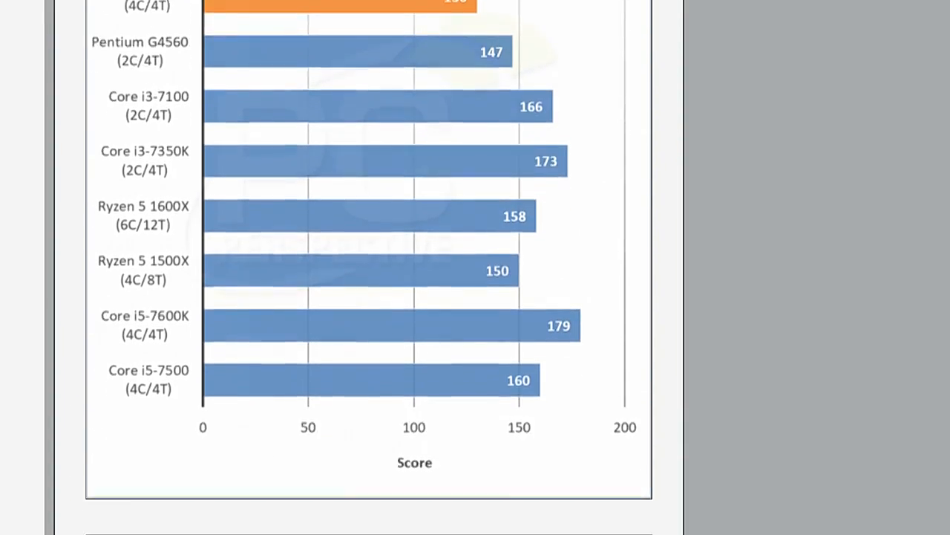
pyautogui.scroll(-3)
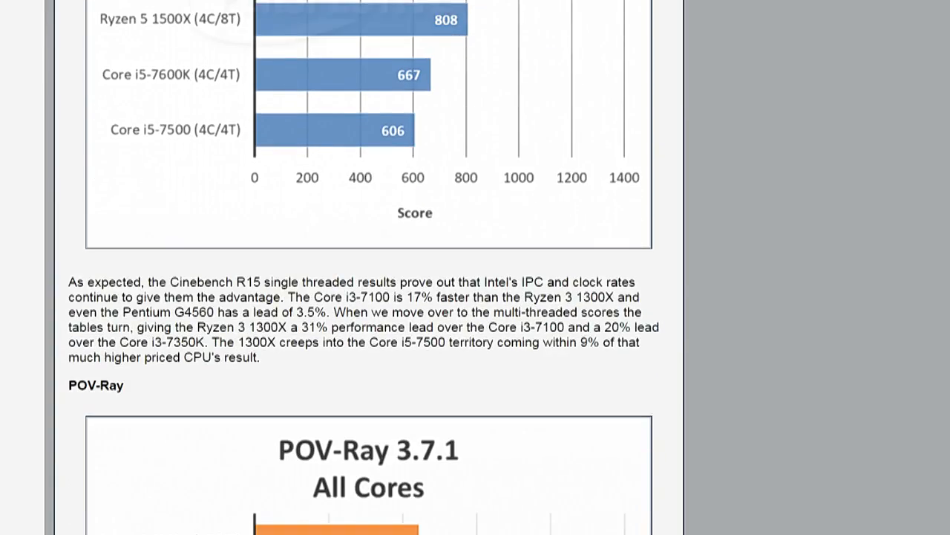
pyautogui.scroll(-3)
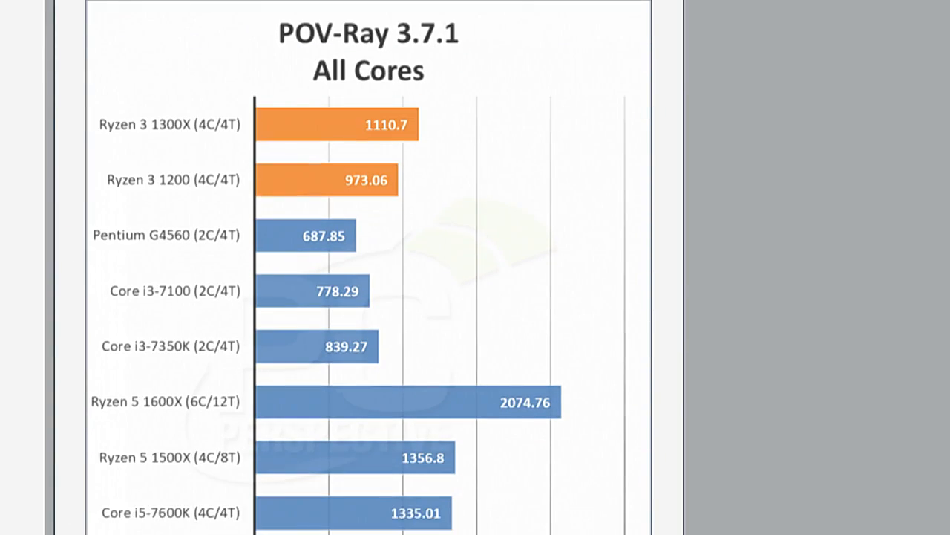
pyautogui.scroll(-3)
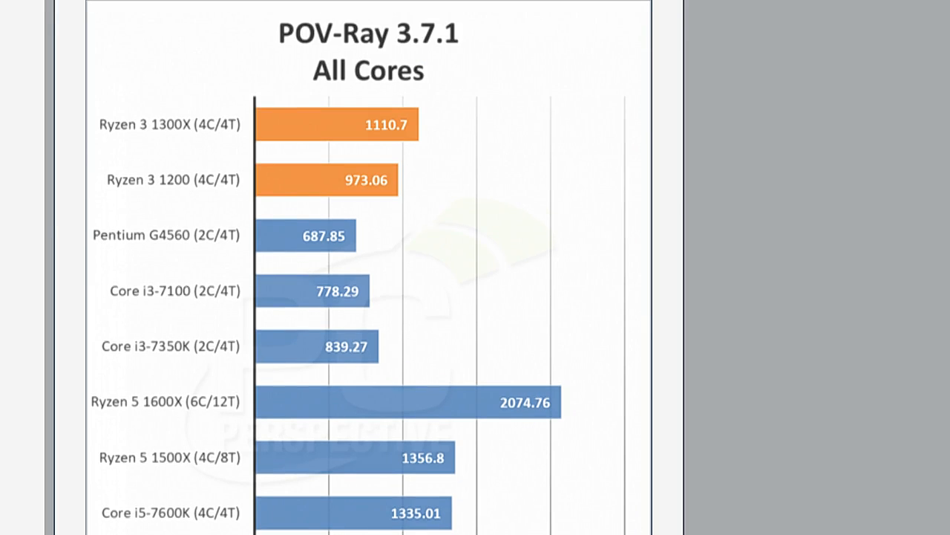
pyautogui.scroll(-3)
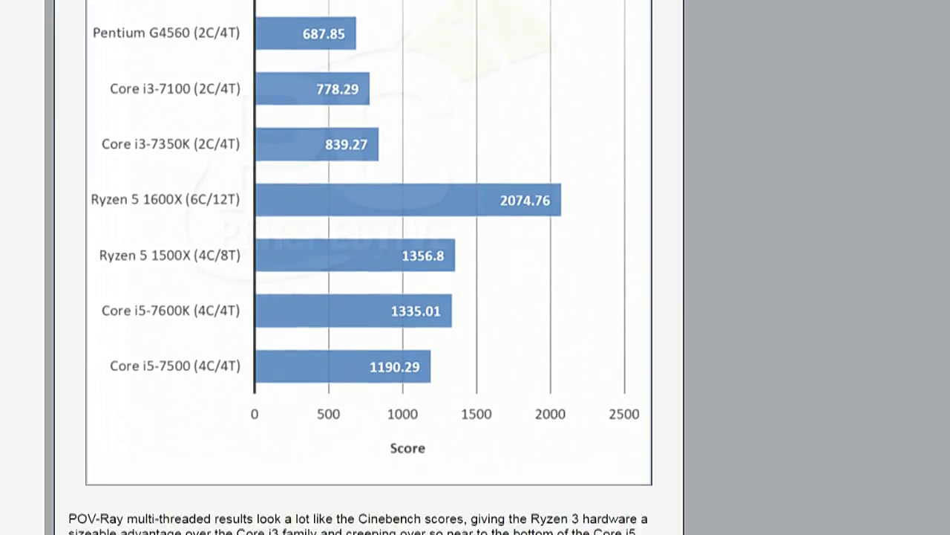
pyautogui.scroll(-3)
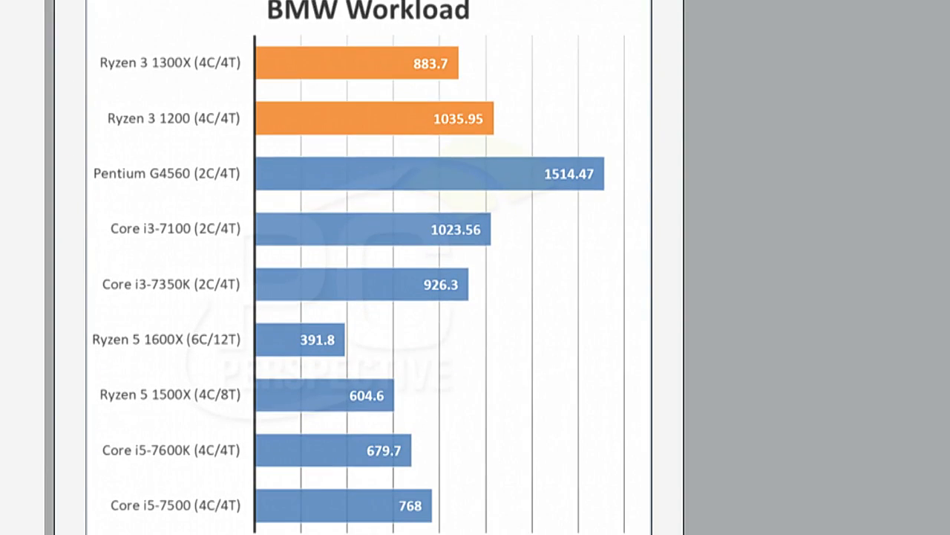
pyautogui.scroll(-3)
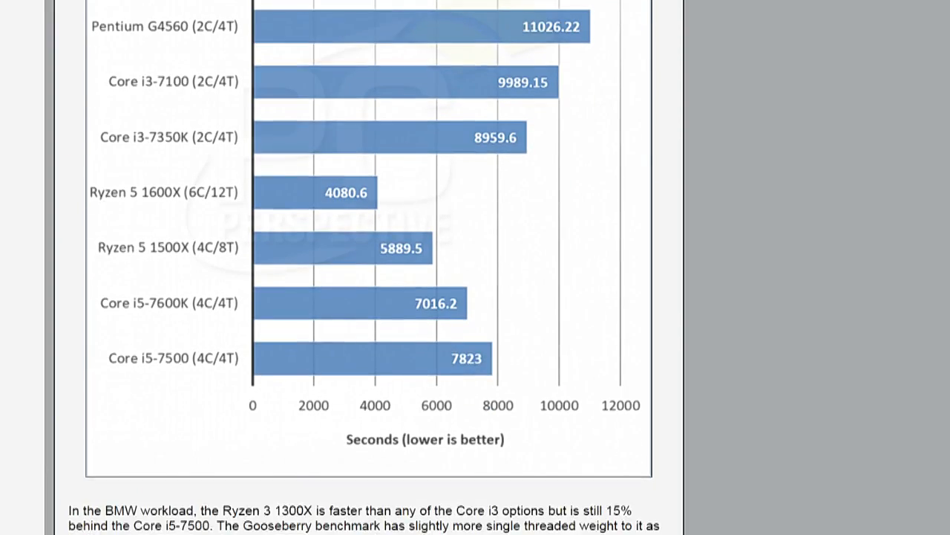
pyautogui.scroll(-3)
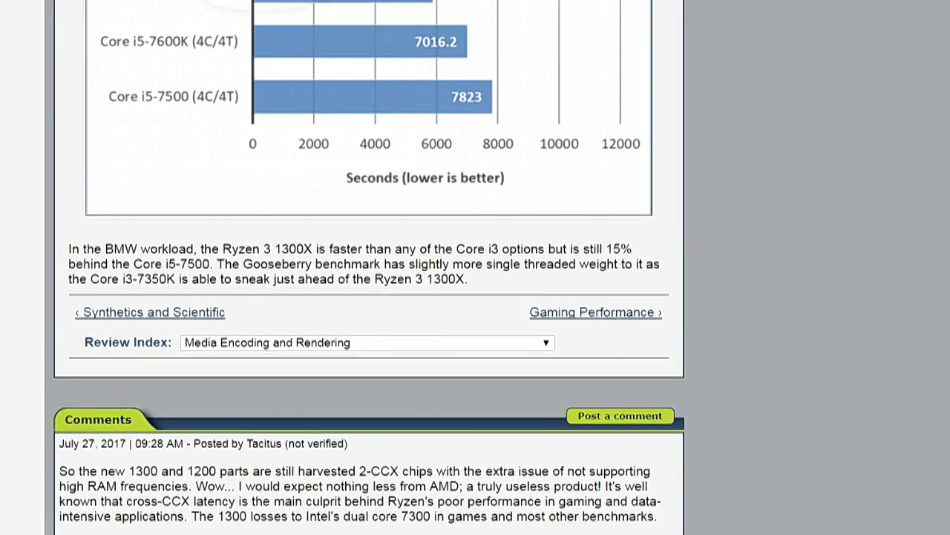
pyautogui.moveTo(427, 98)
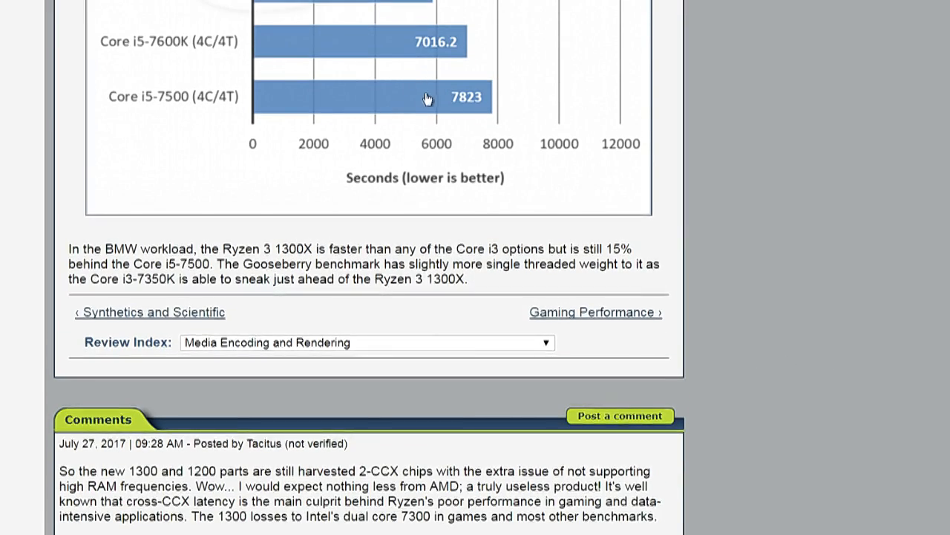
pyautogui.moveTo(748, 168)
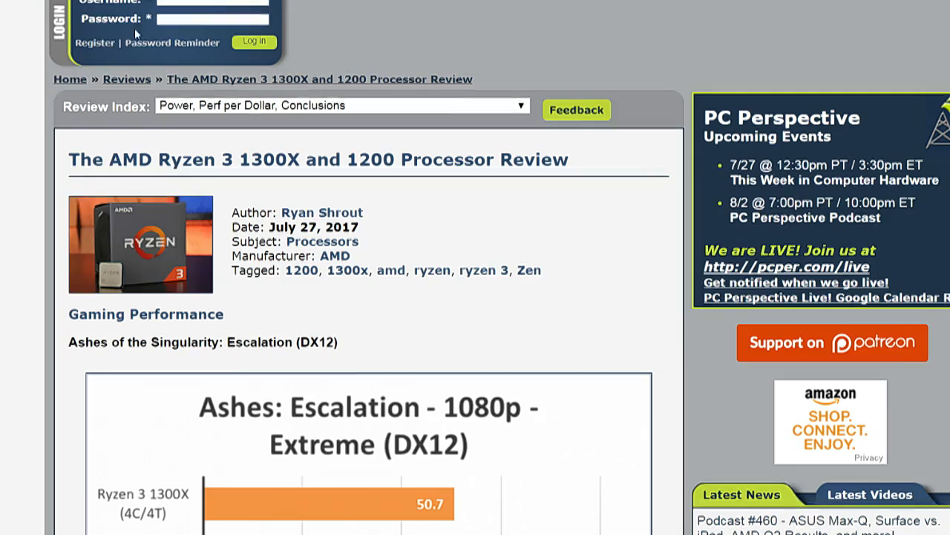
pyautogui.scroll(-3)
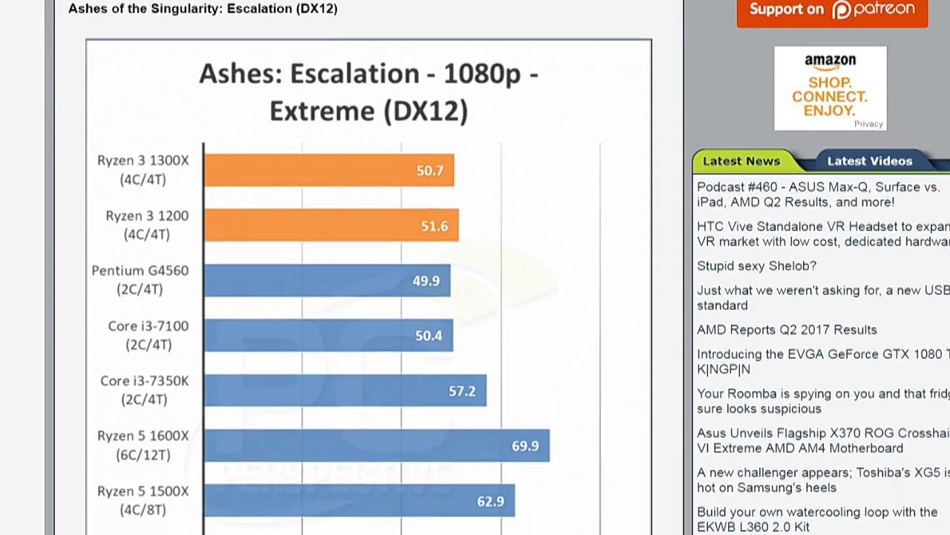
pyautogui.scroll(-3)
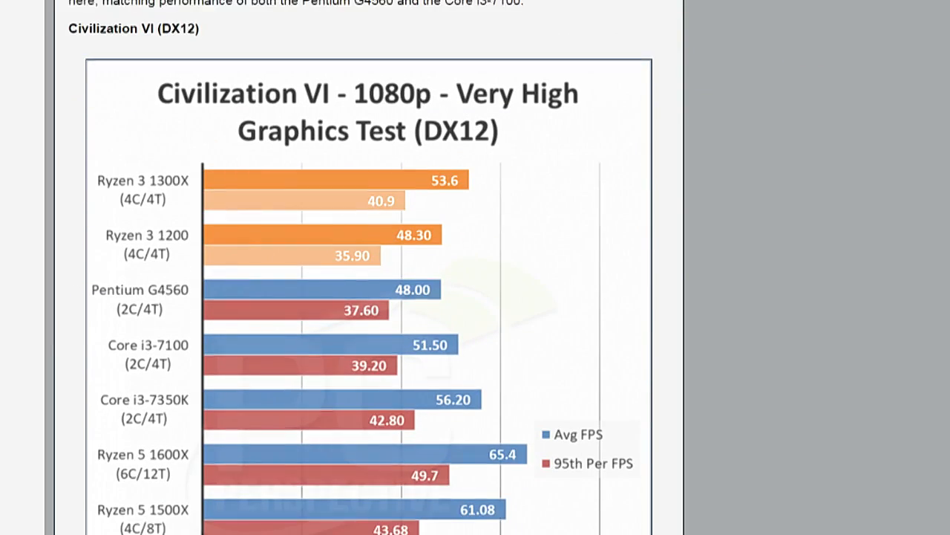
pyautogui.scroll(-3)
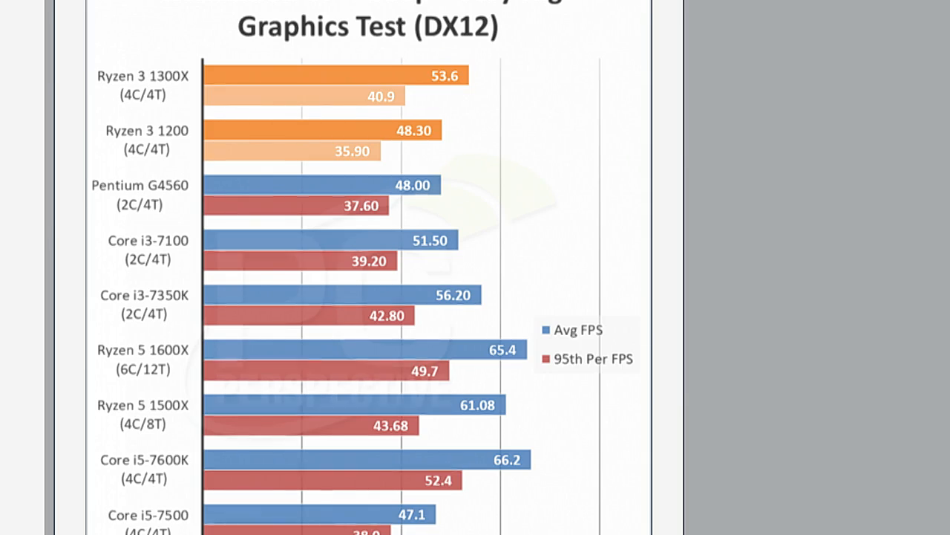
pyautogui.scroll(-3)
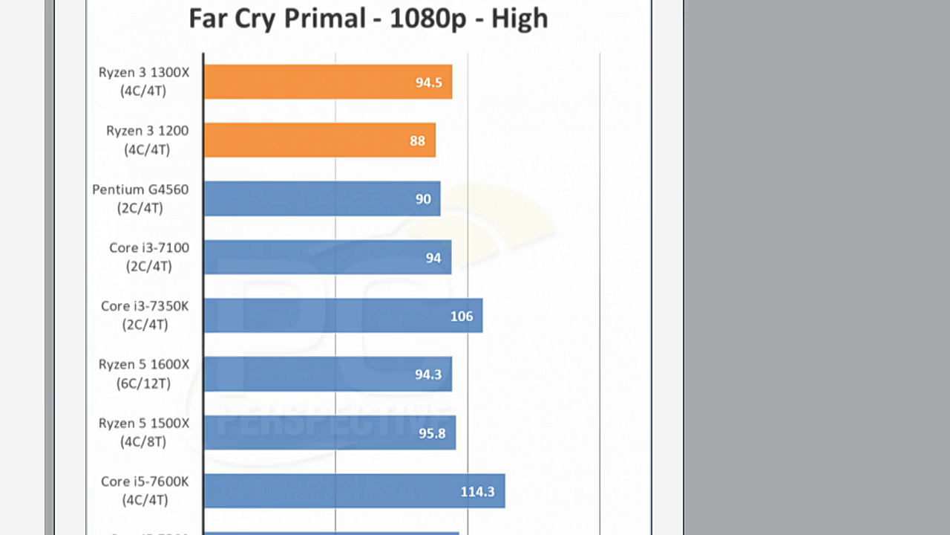
pyautogui.scroll(-3)
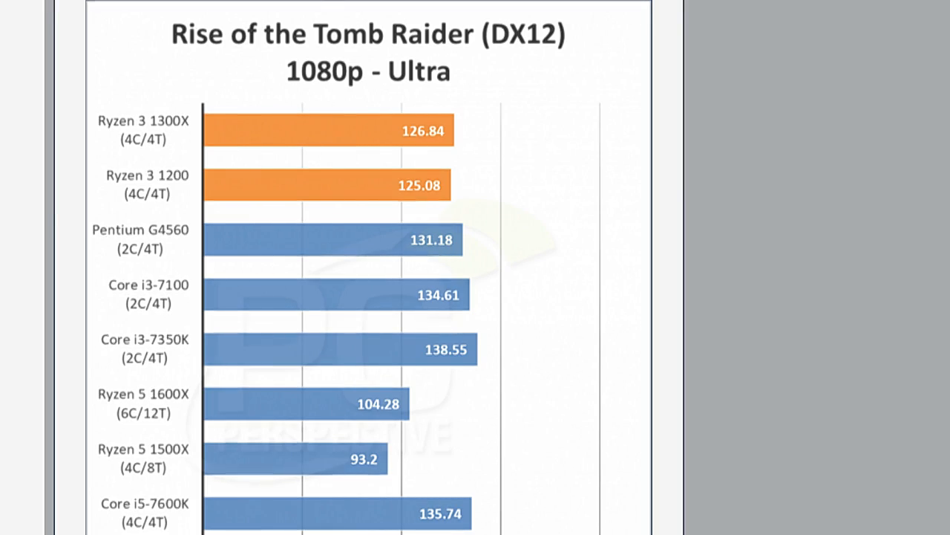
pyautogui.scroll(-3)
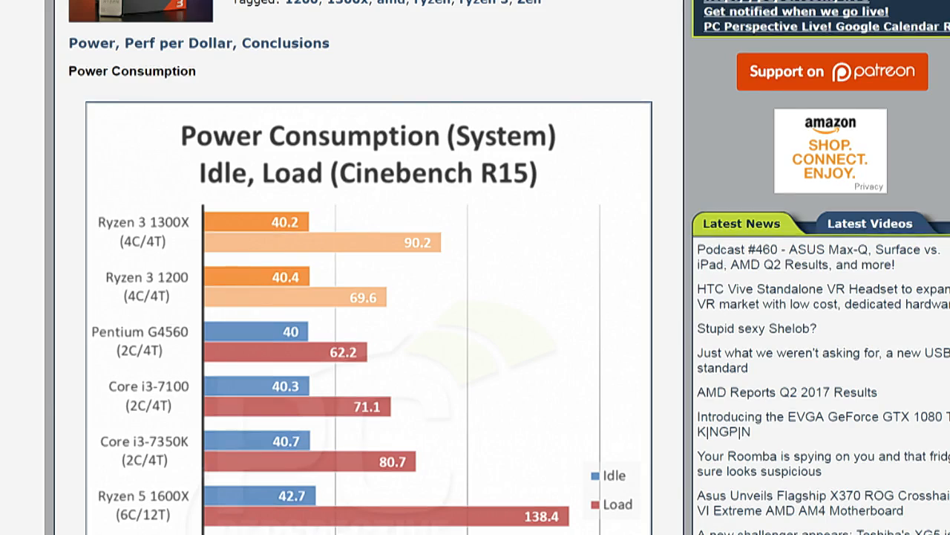
pyautogui.scroll(-3)
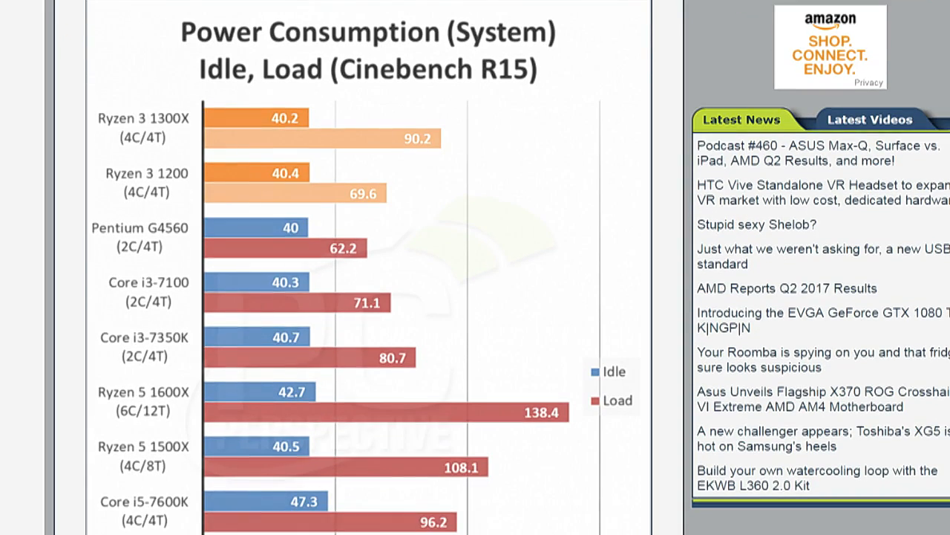
pyautogui.scroll(-3)
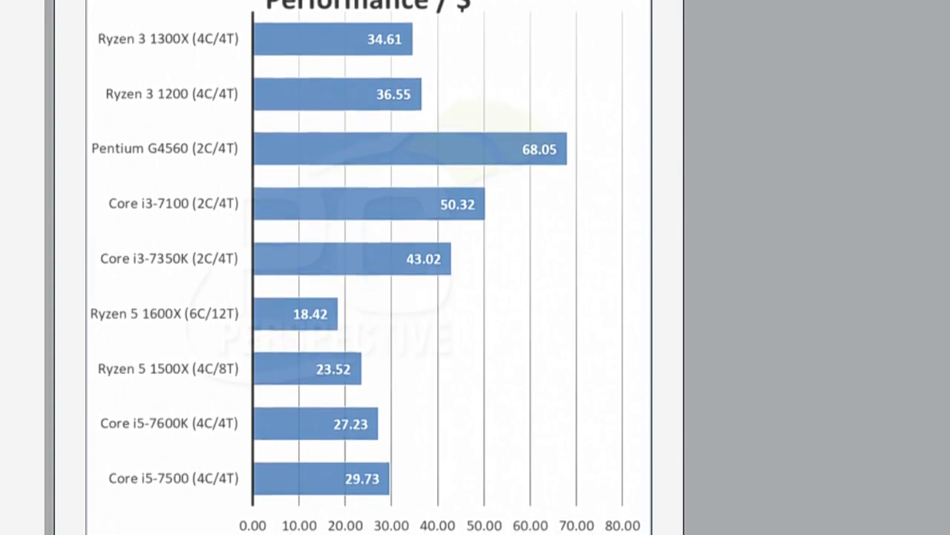
pyautogui.scroll(-3)
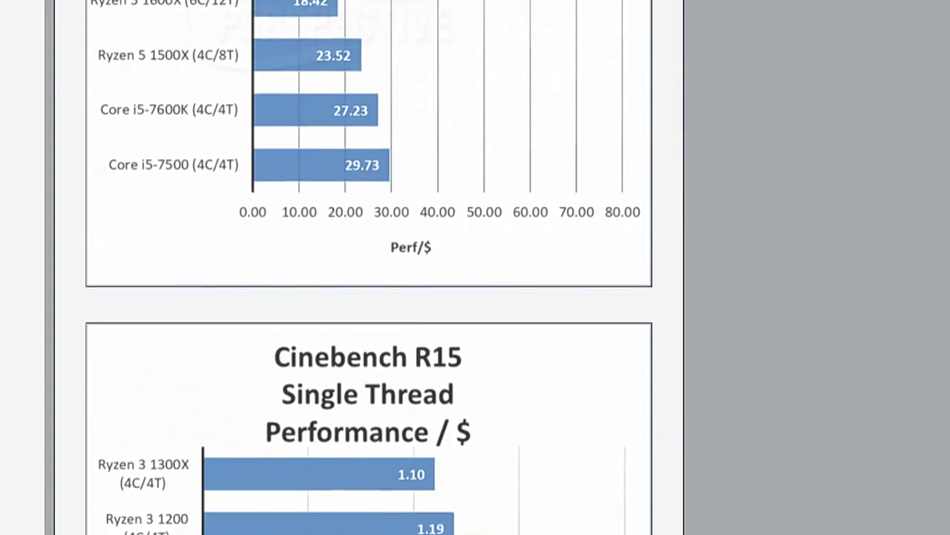
pyautogui.scroll(-3)
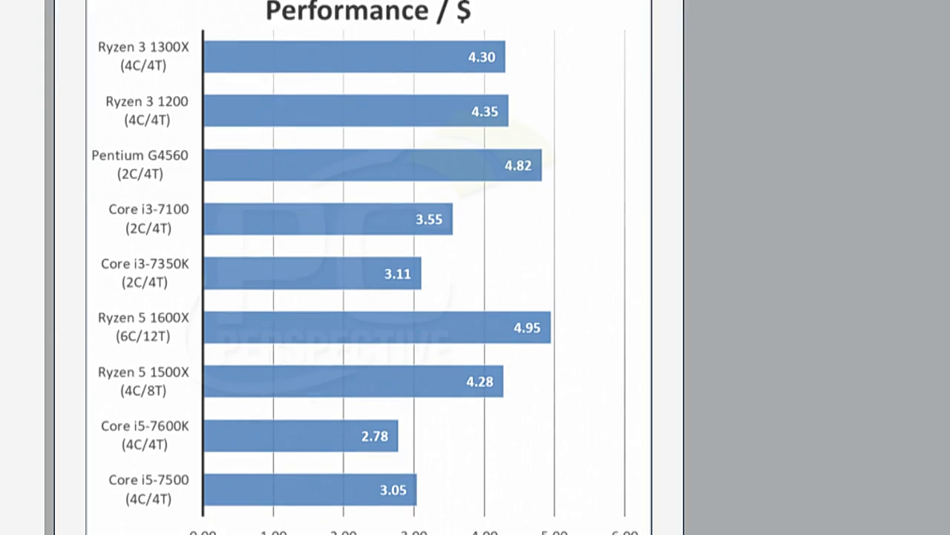
pyautogui.scroll(-3)
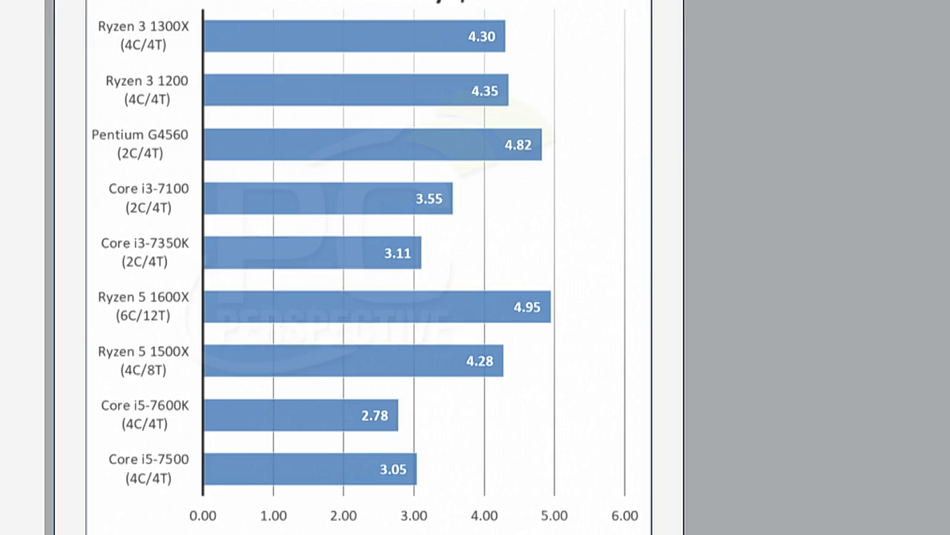
pyautogui.scroll(-3)
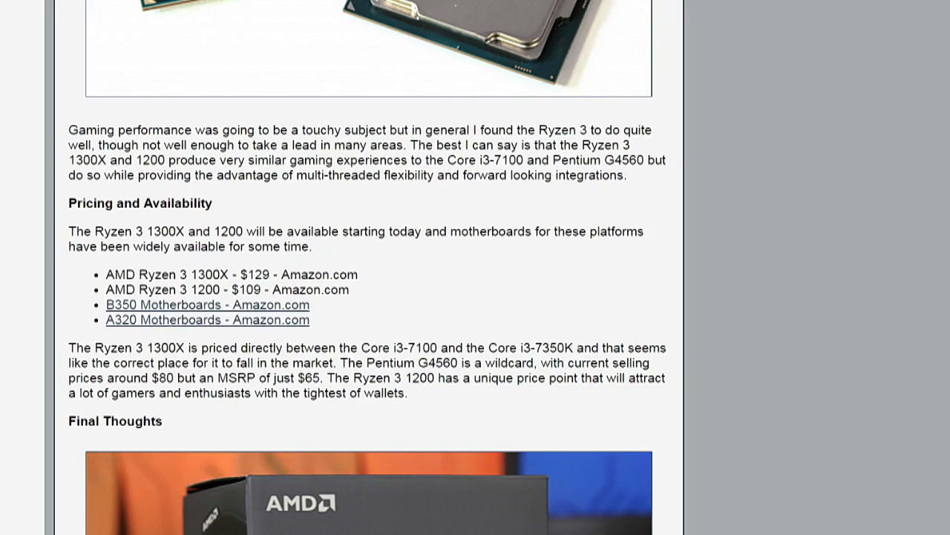
pyautogui.scroll(-3)
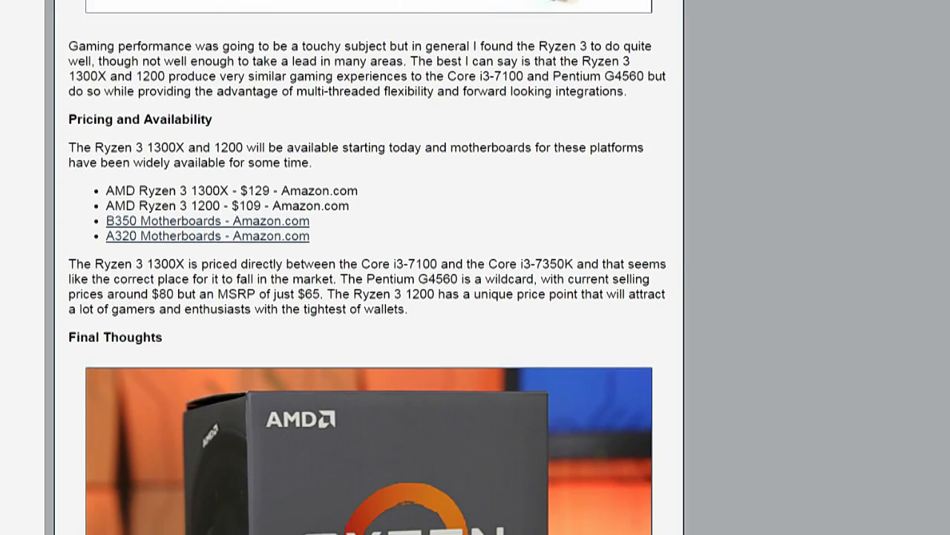
pyautogui.scroll(-3)
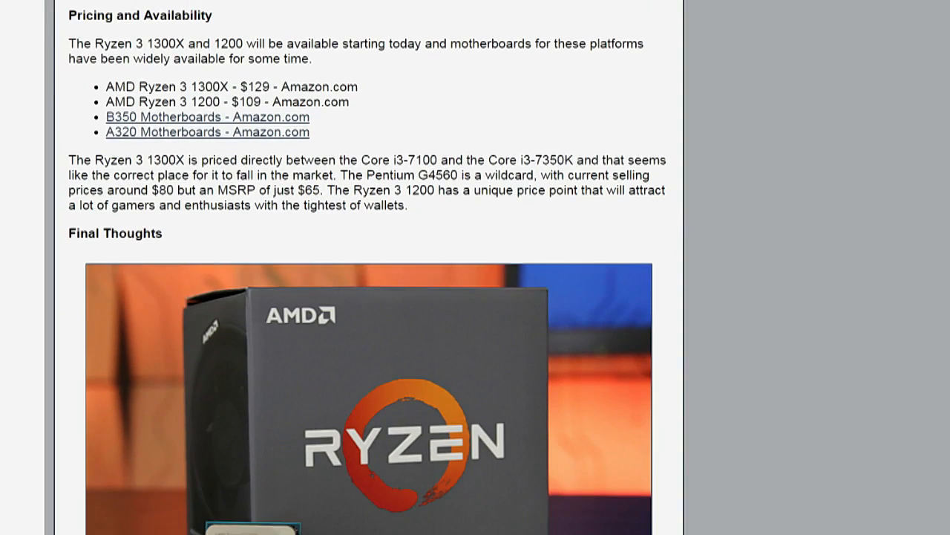